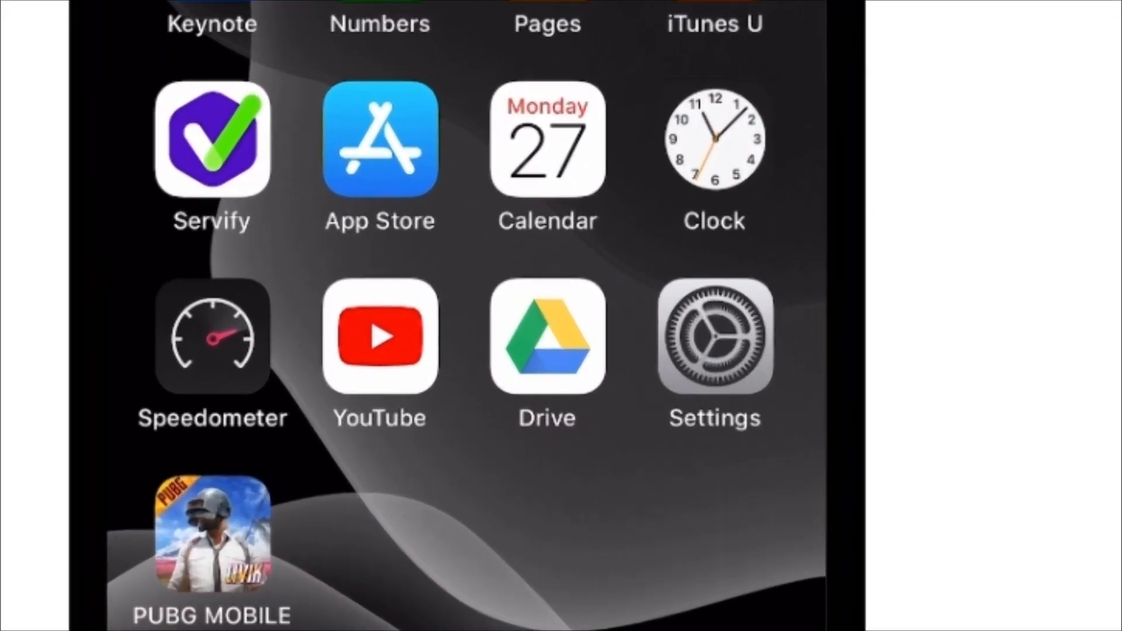
- Launch Settings and go to the Privacy page, where Location Services shows off
left_click(714, 337)
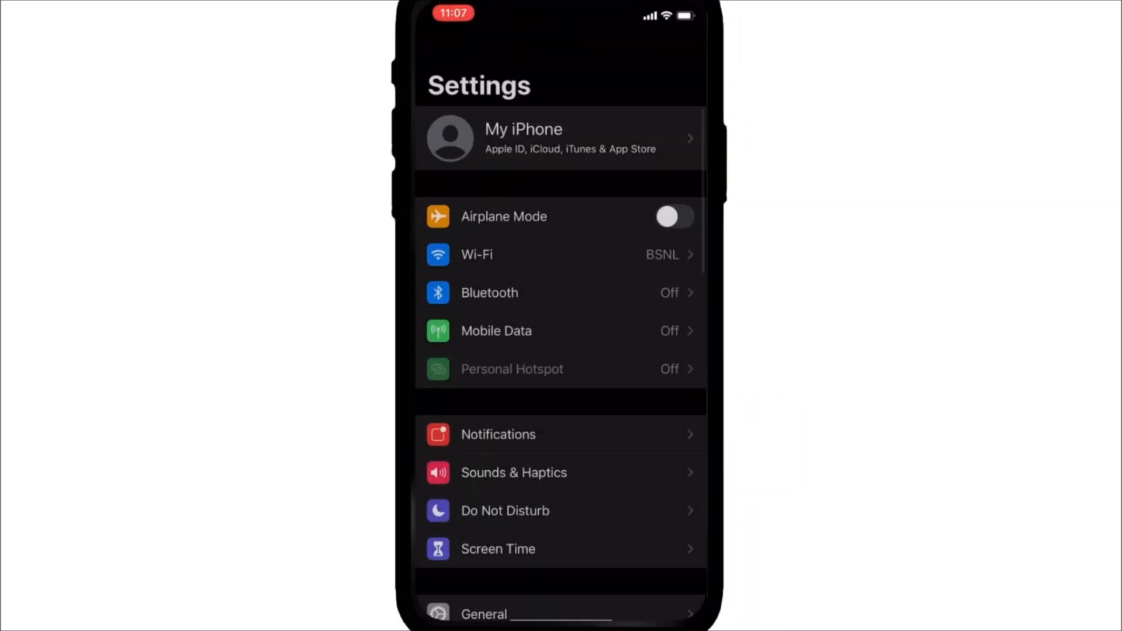
scroll("up", 3)
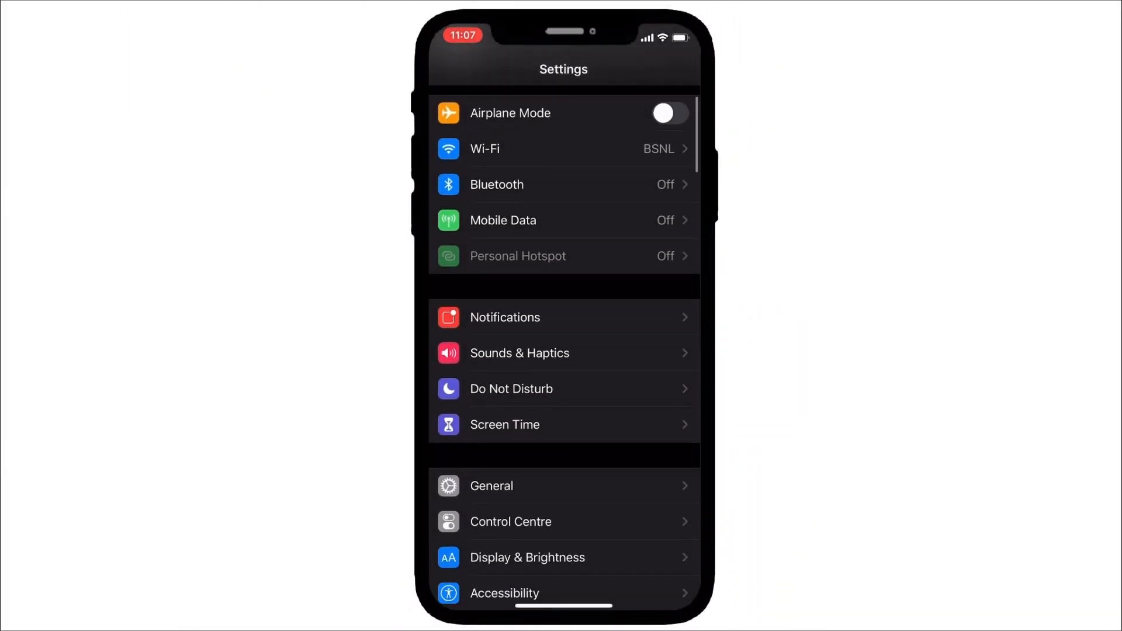
scroll("down", 3)
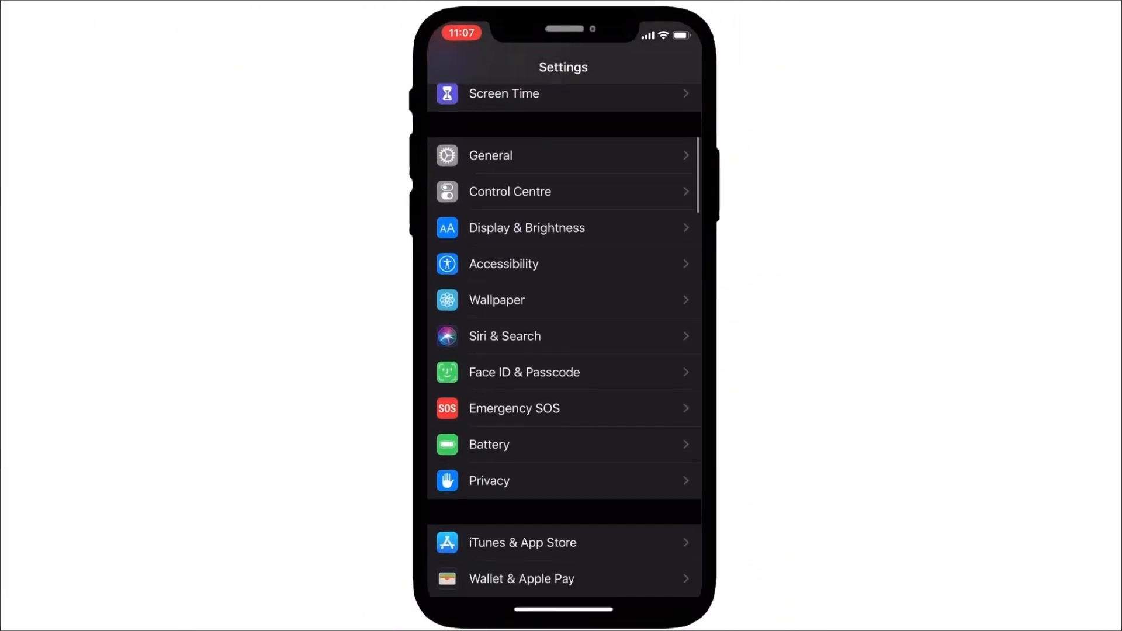
scroll("down", 3)
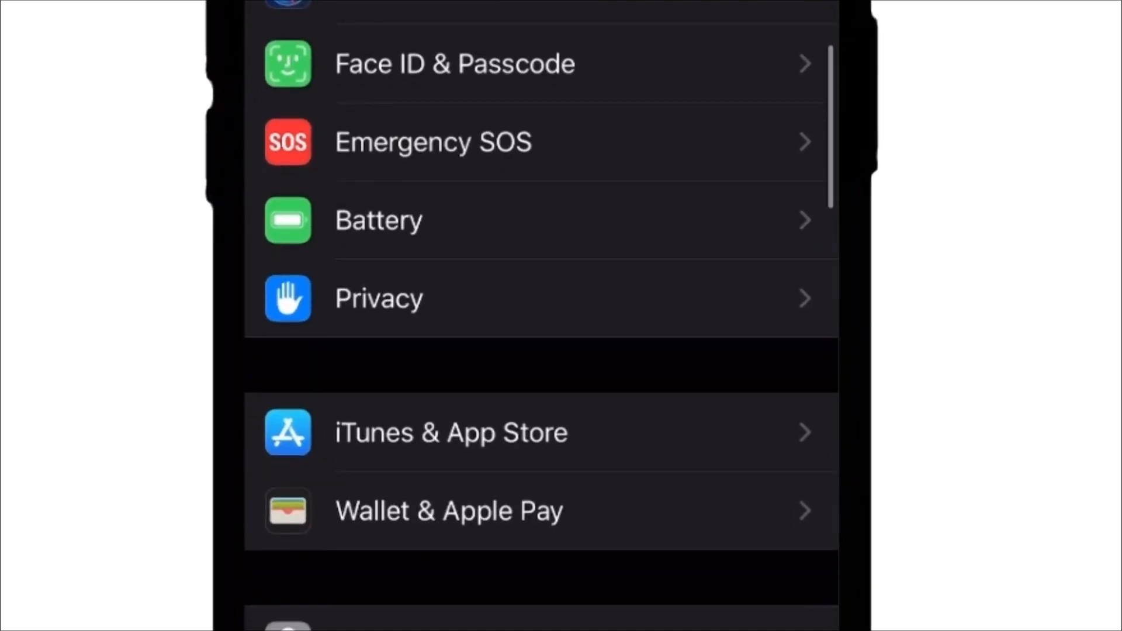
left_click(379, 299)
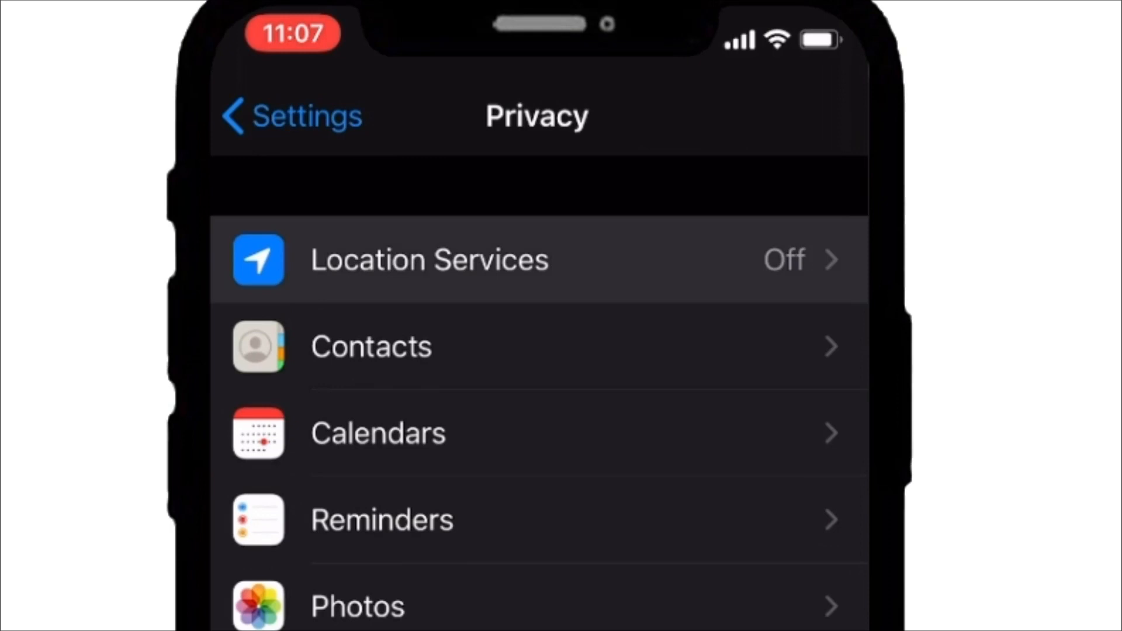
- Open Location Services, switch its toggle on, and review the app list
left_click(429, 259)
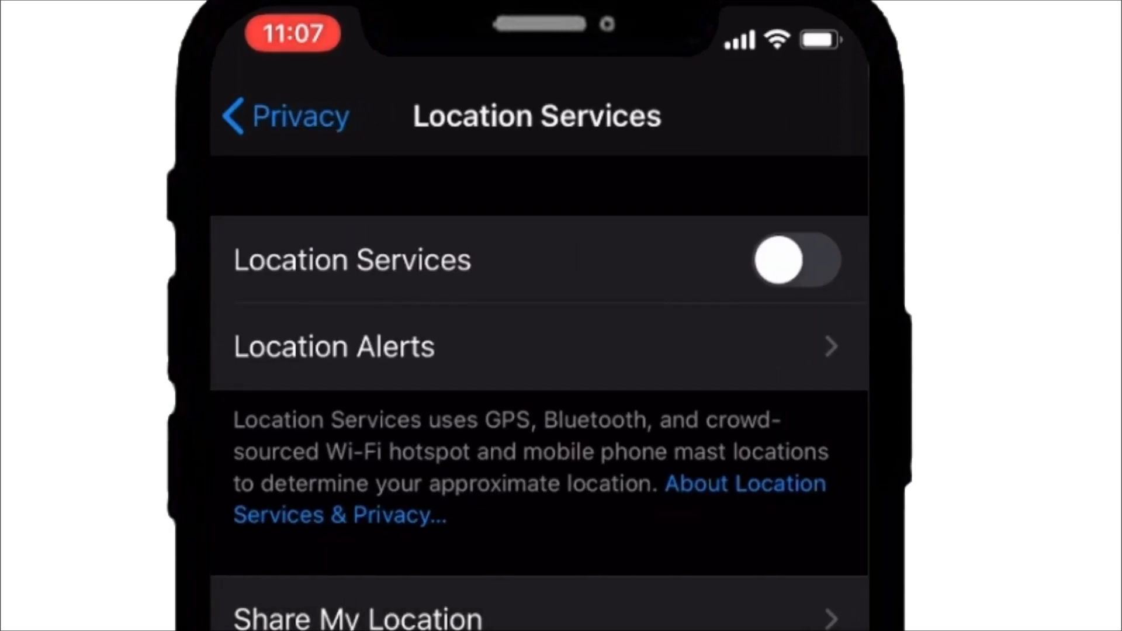
left_click(794, 259)
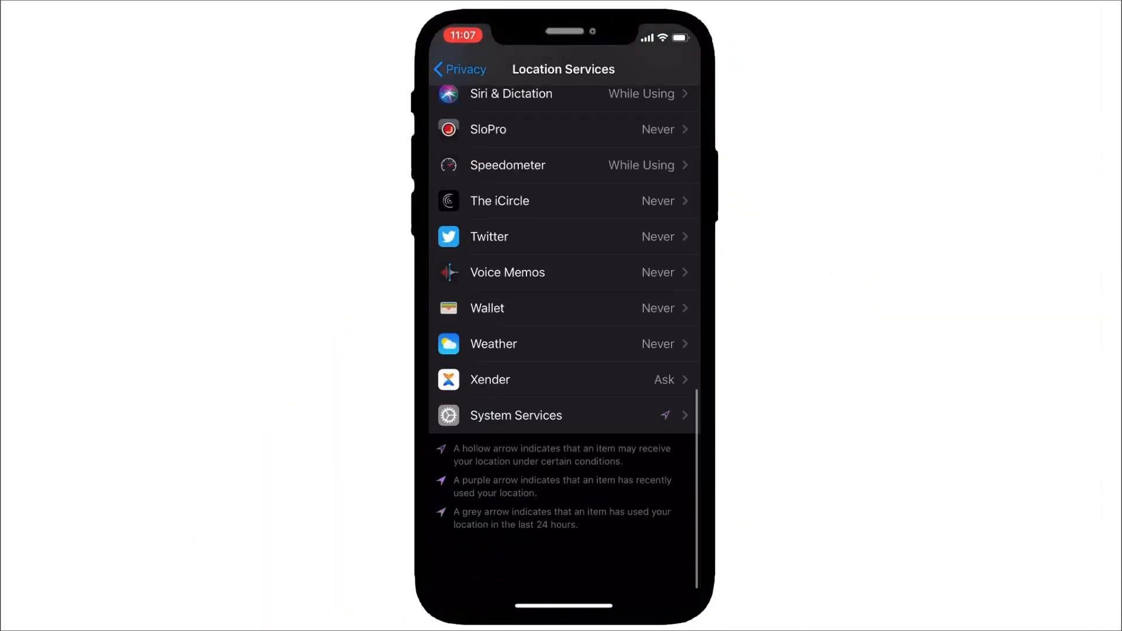
scroll("up", 3)
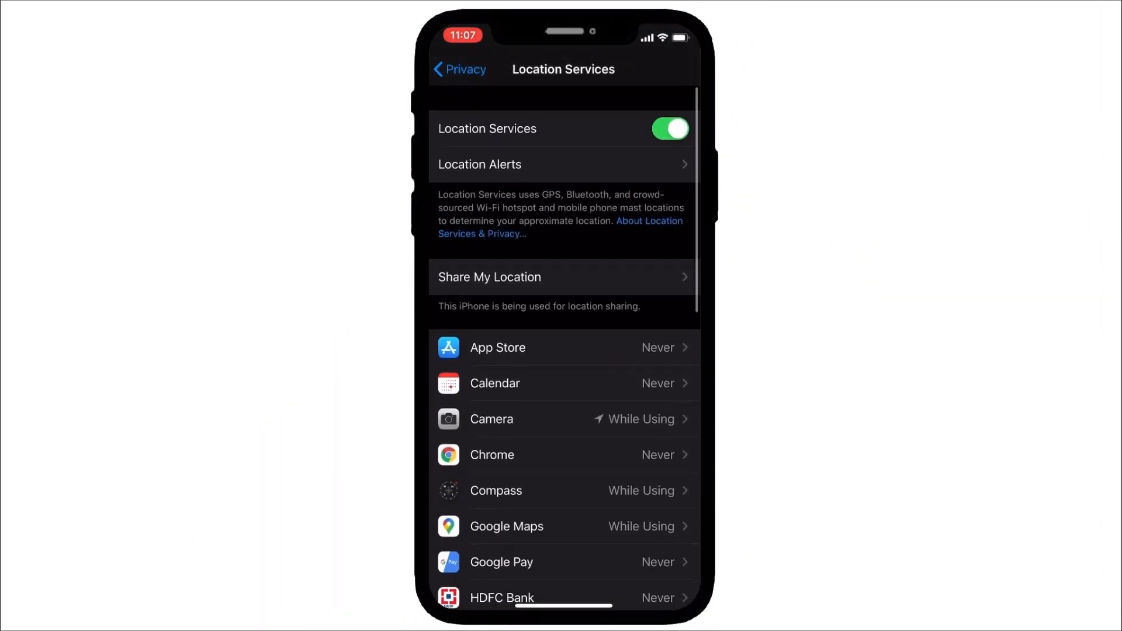
left_click(459, 69)
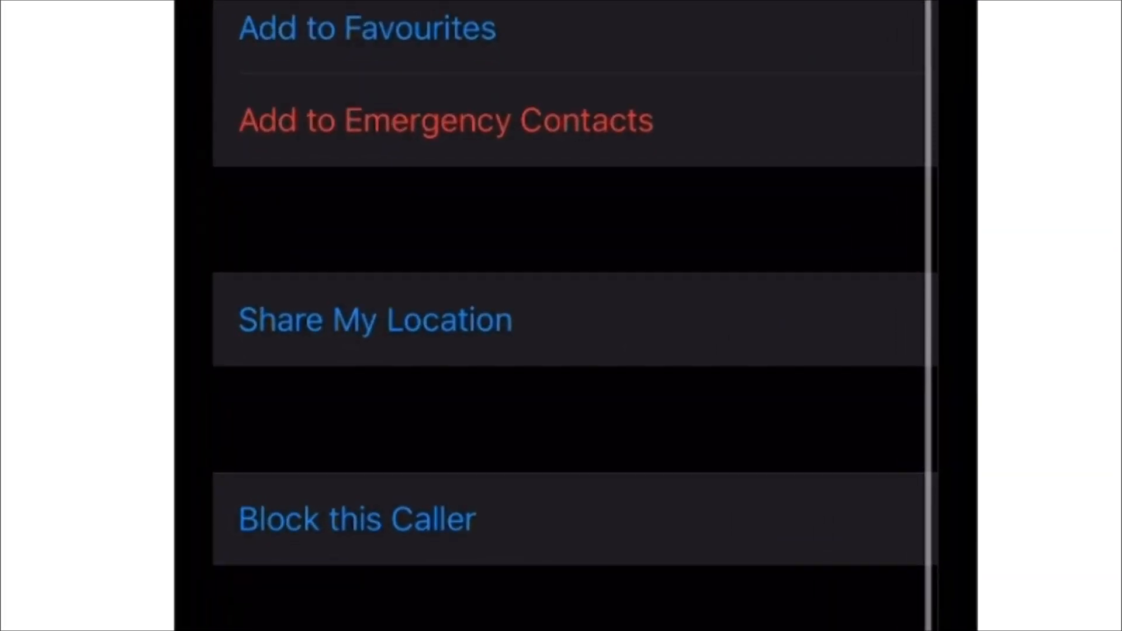
- Share my location with the contact for one hour and leave the Phone app
left_click(374, 319)
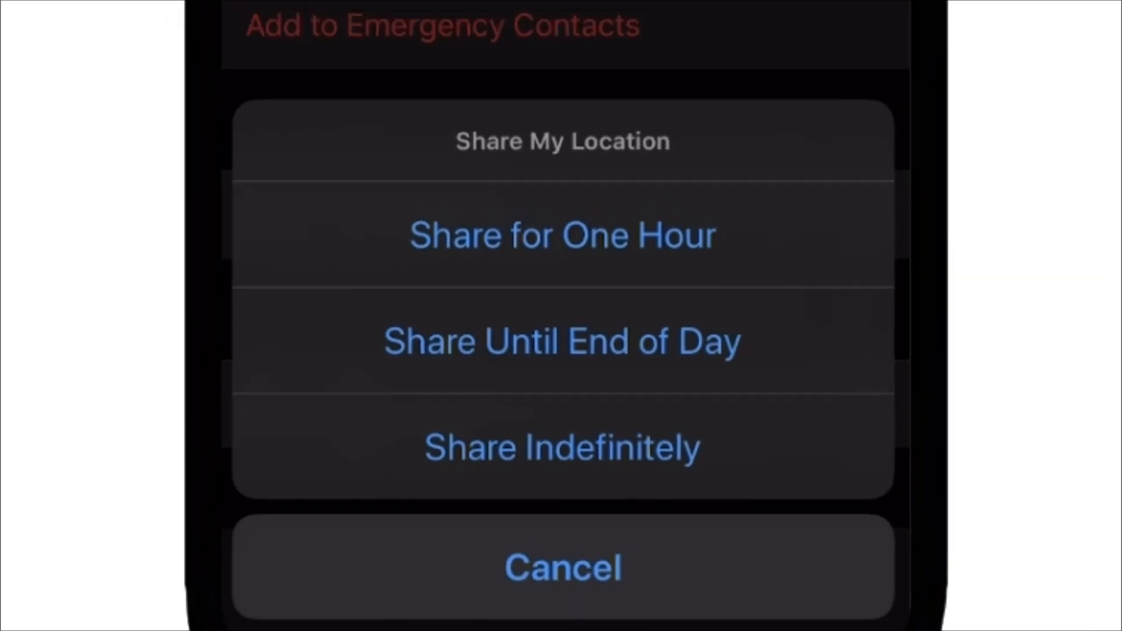
left_click(562, 567)
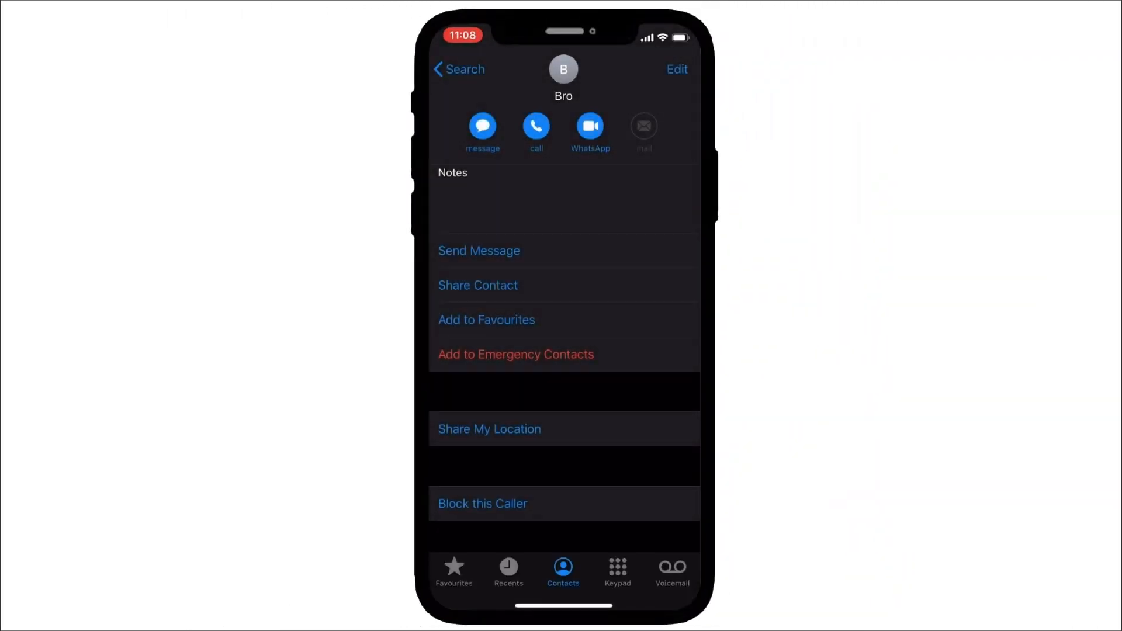
left_click(489, 428)
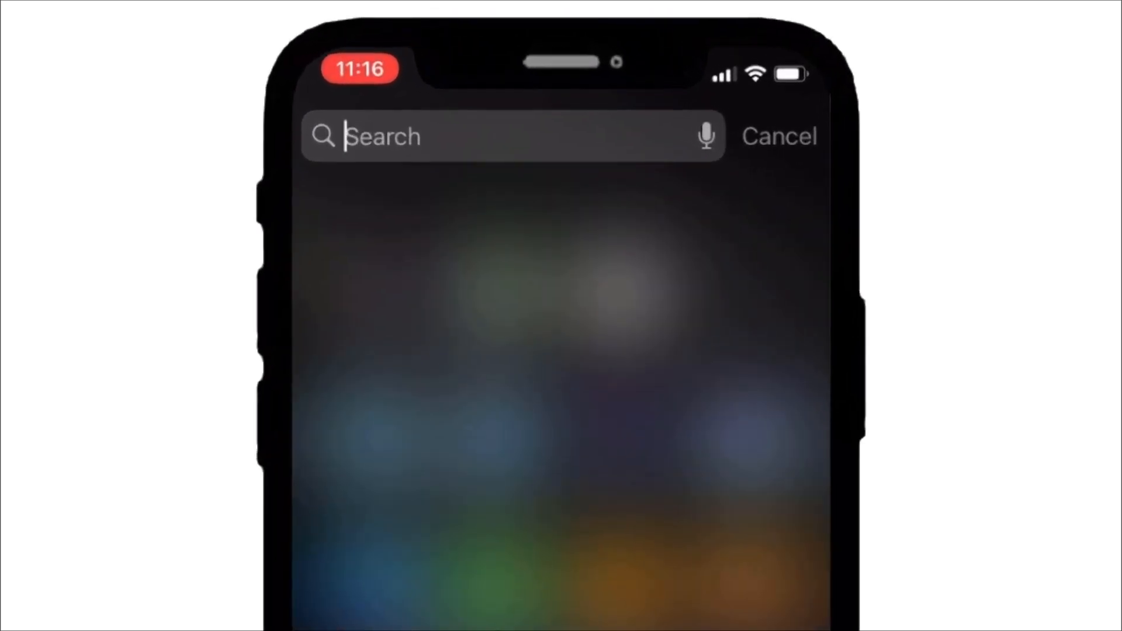
- Search Spotlight for "find m" and launch the Find My top hit
type("find m")
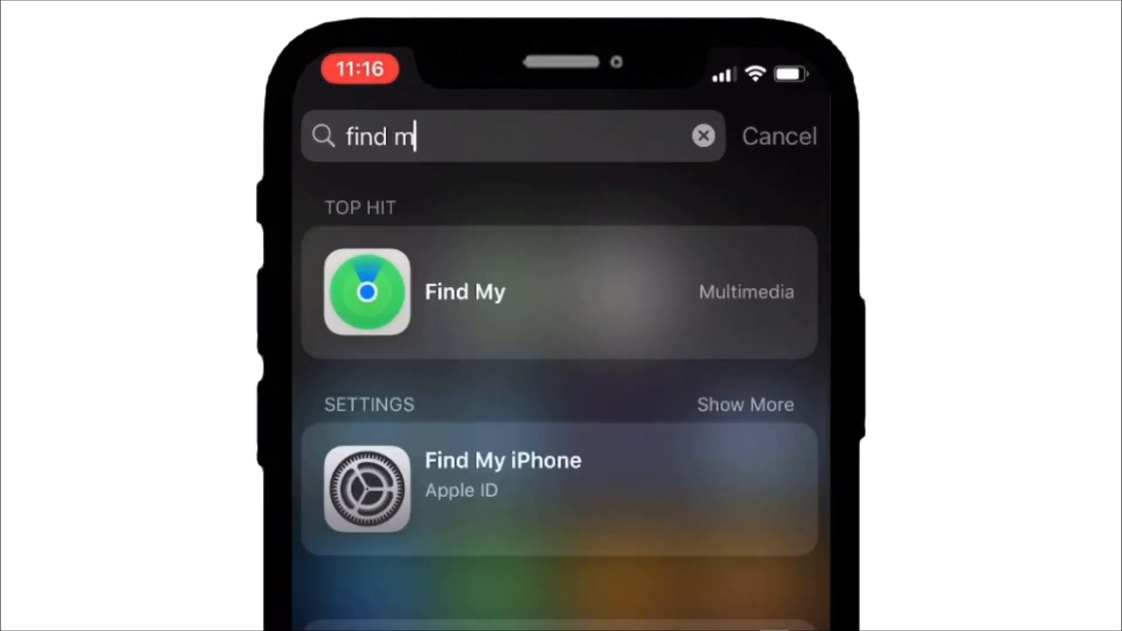
left_click(463, 292)
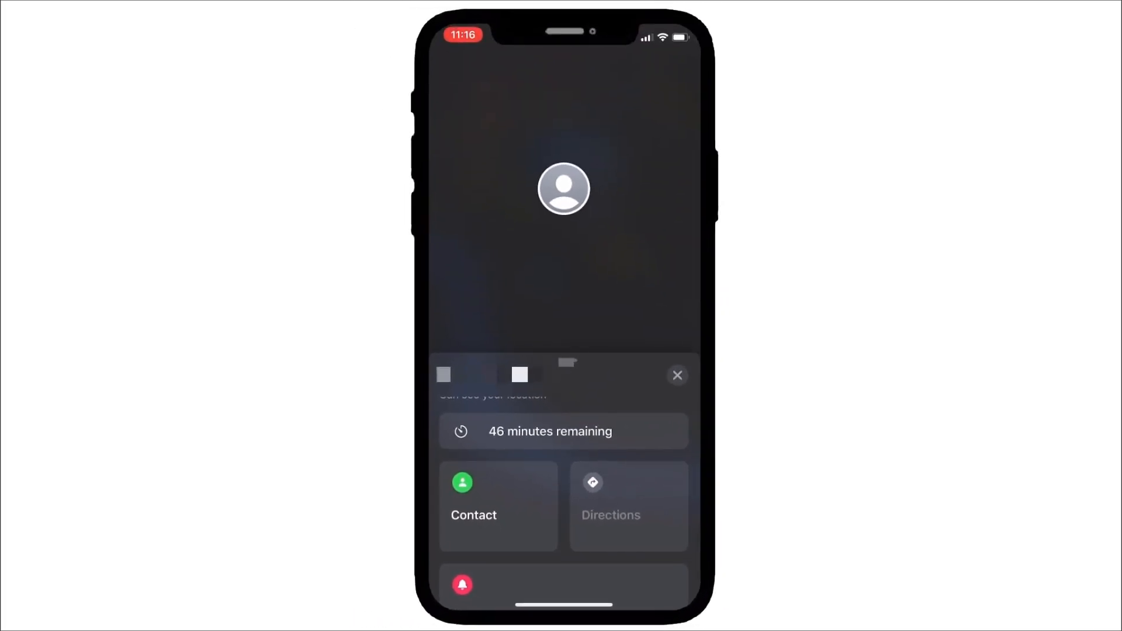
- Confirm 46 minutes remain on the share, then leave Find My for the home screen
left_click(676, 375)
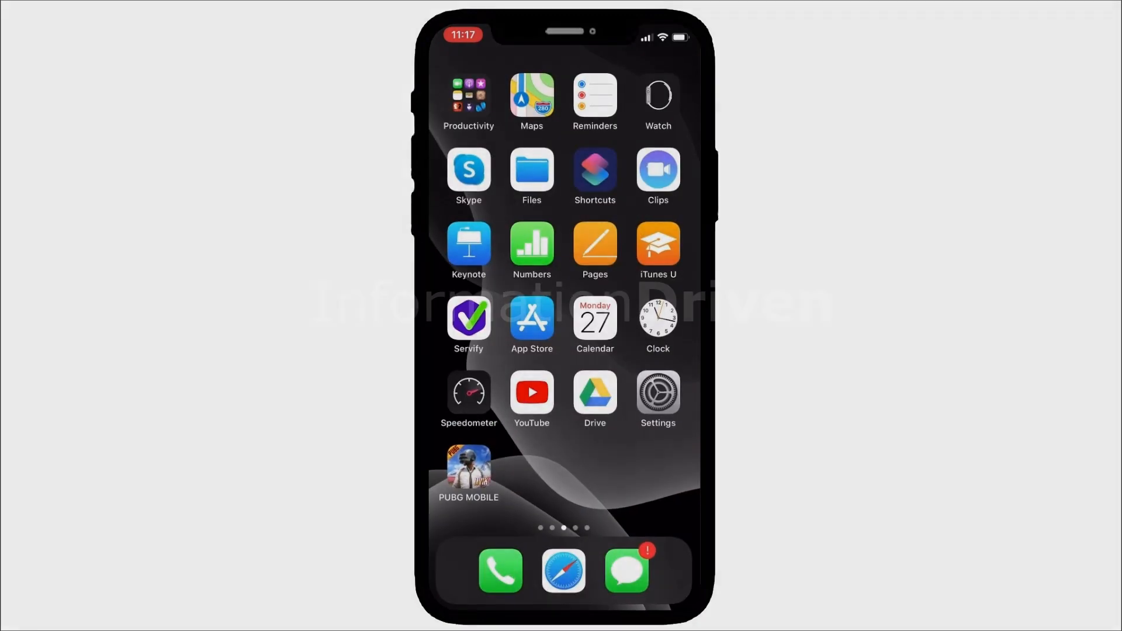